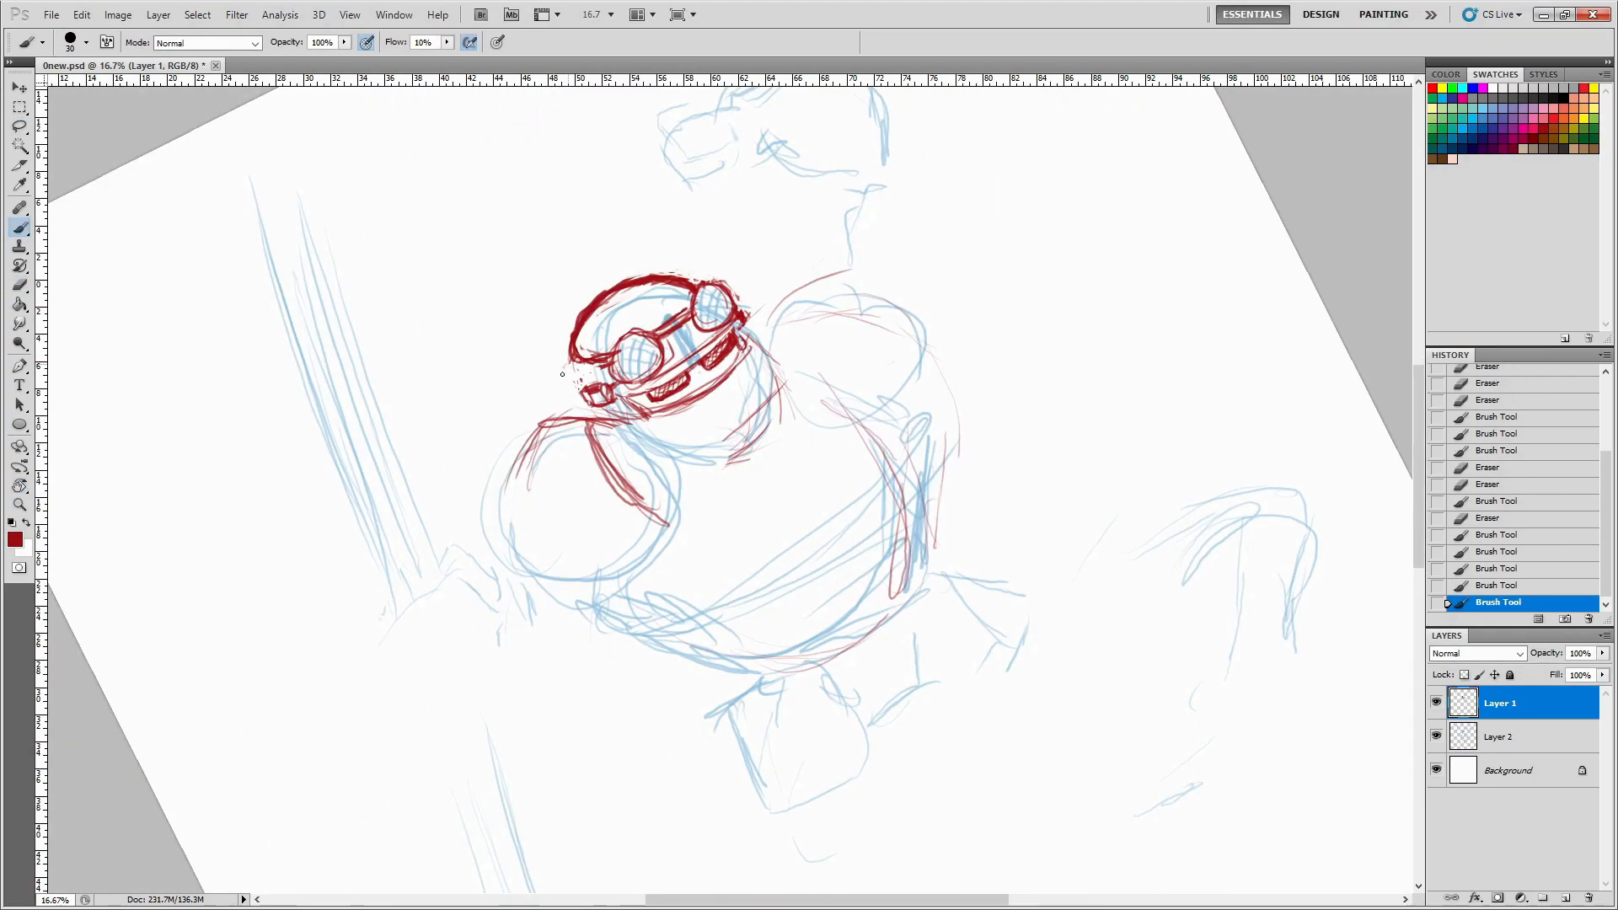
- Pick a tool from the toolbar to begin inking the head and shoulders in red
click(19, 486)
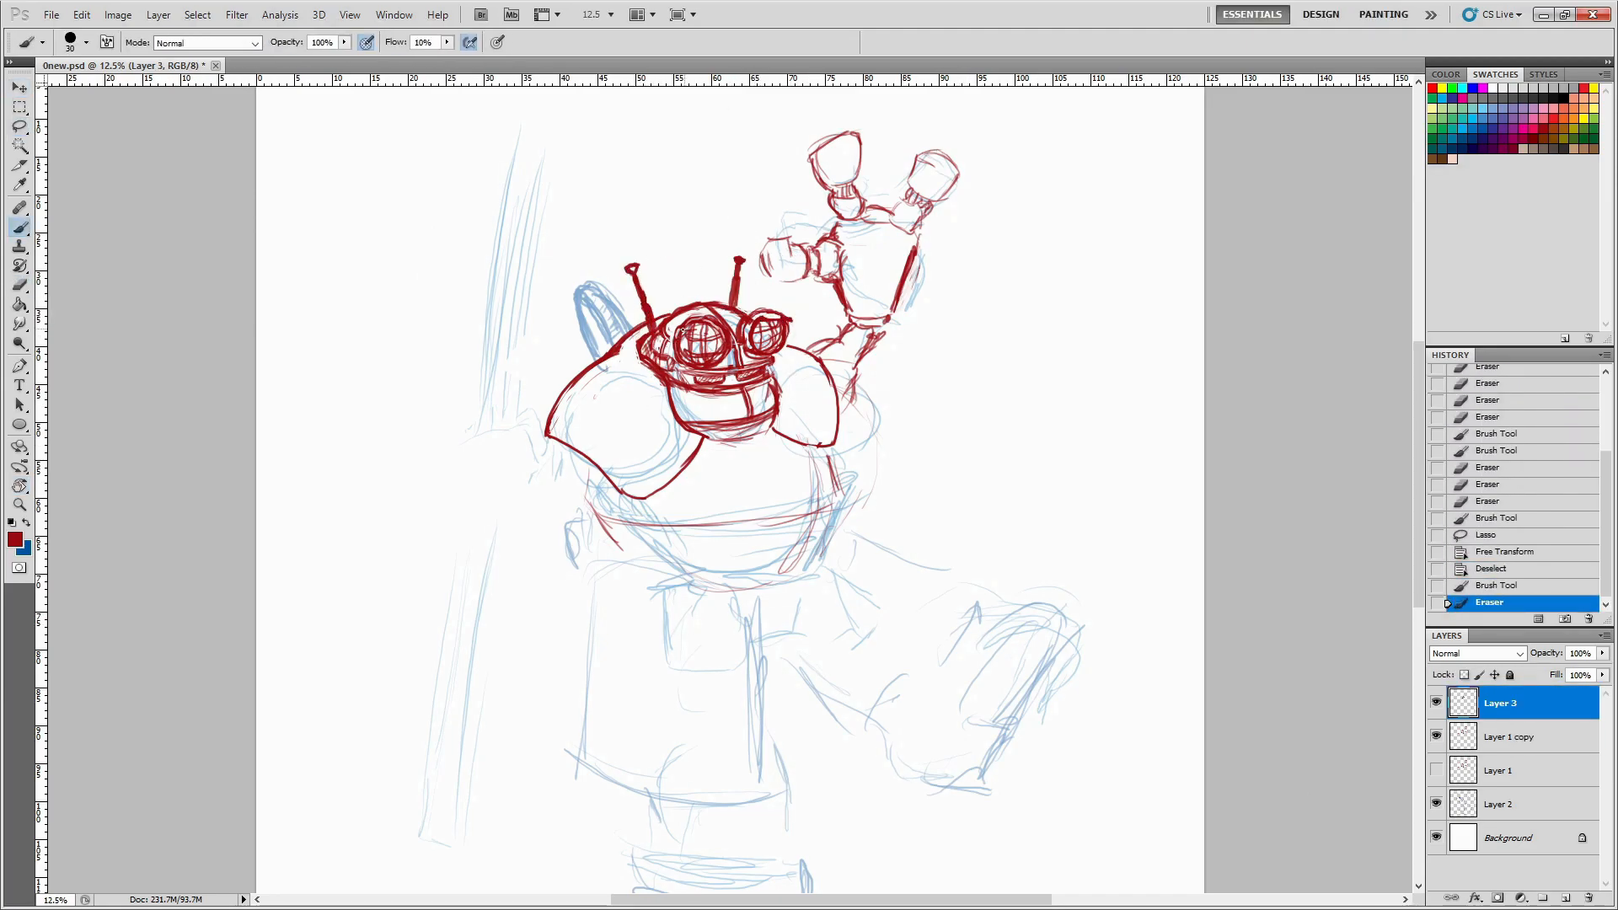
click(1510, 737)
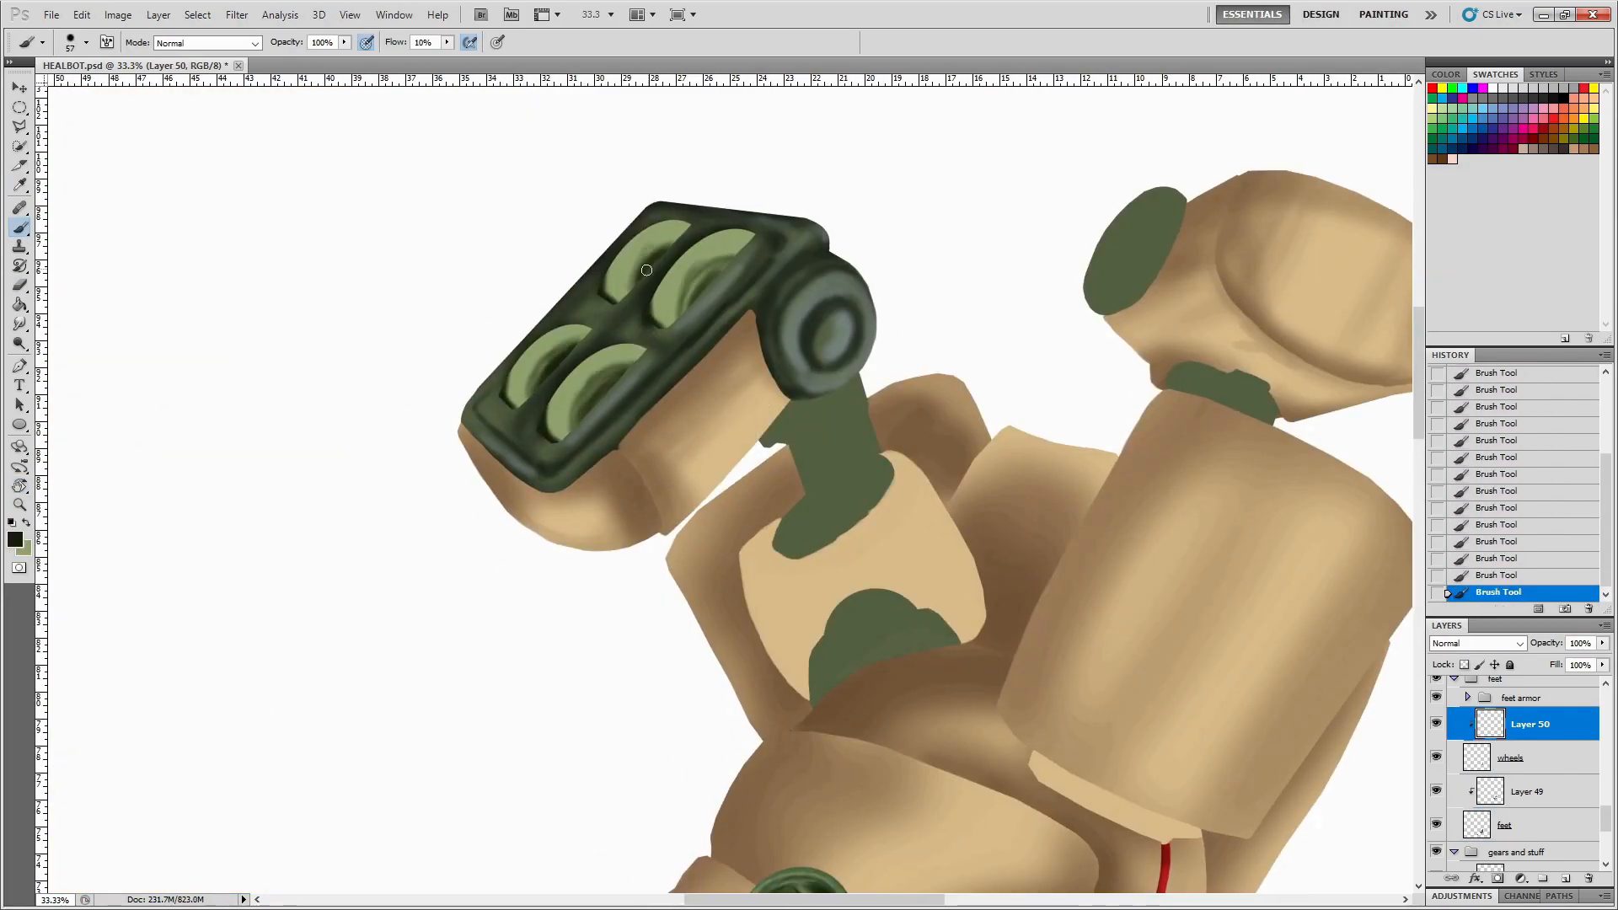
- Paint a short stroke shading the dark green heel wheel on the foot
drag(648, 270, 719, 256)
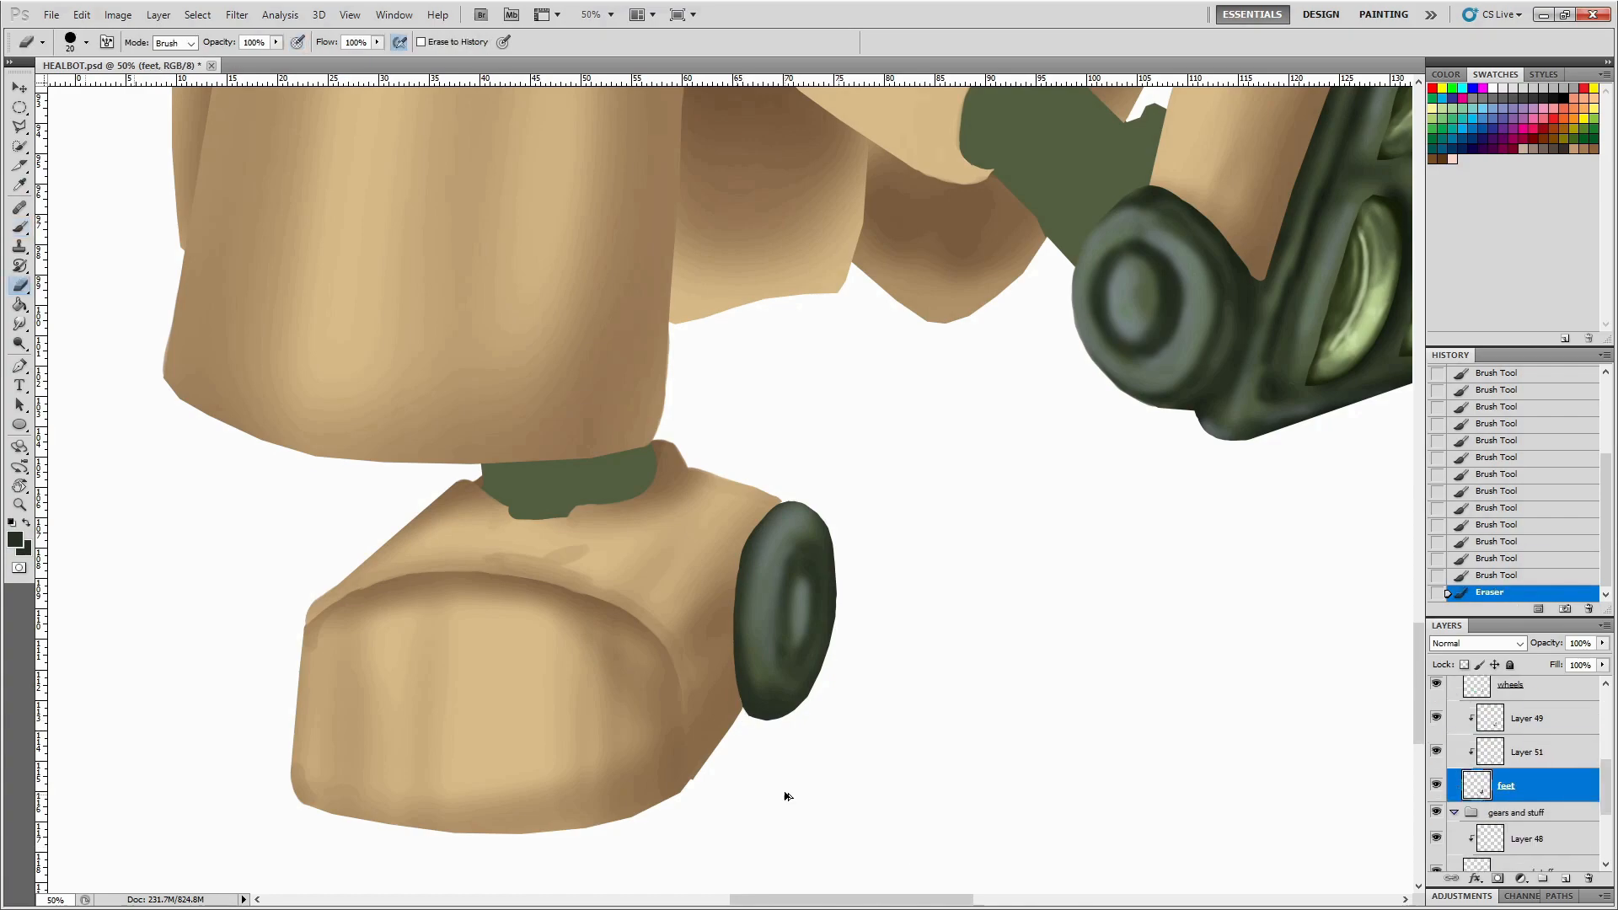
- Select a layer in the key group before blocking in the tan wind-up key
click(1529, 752)
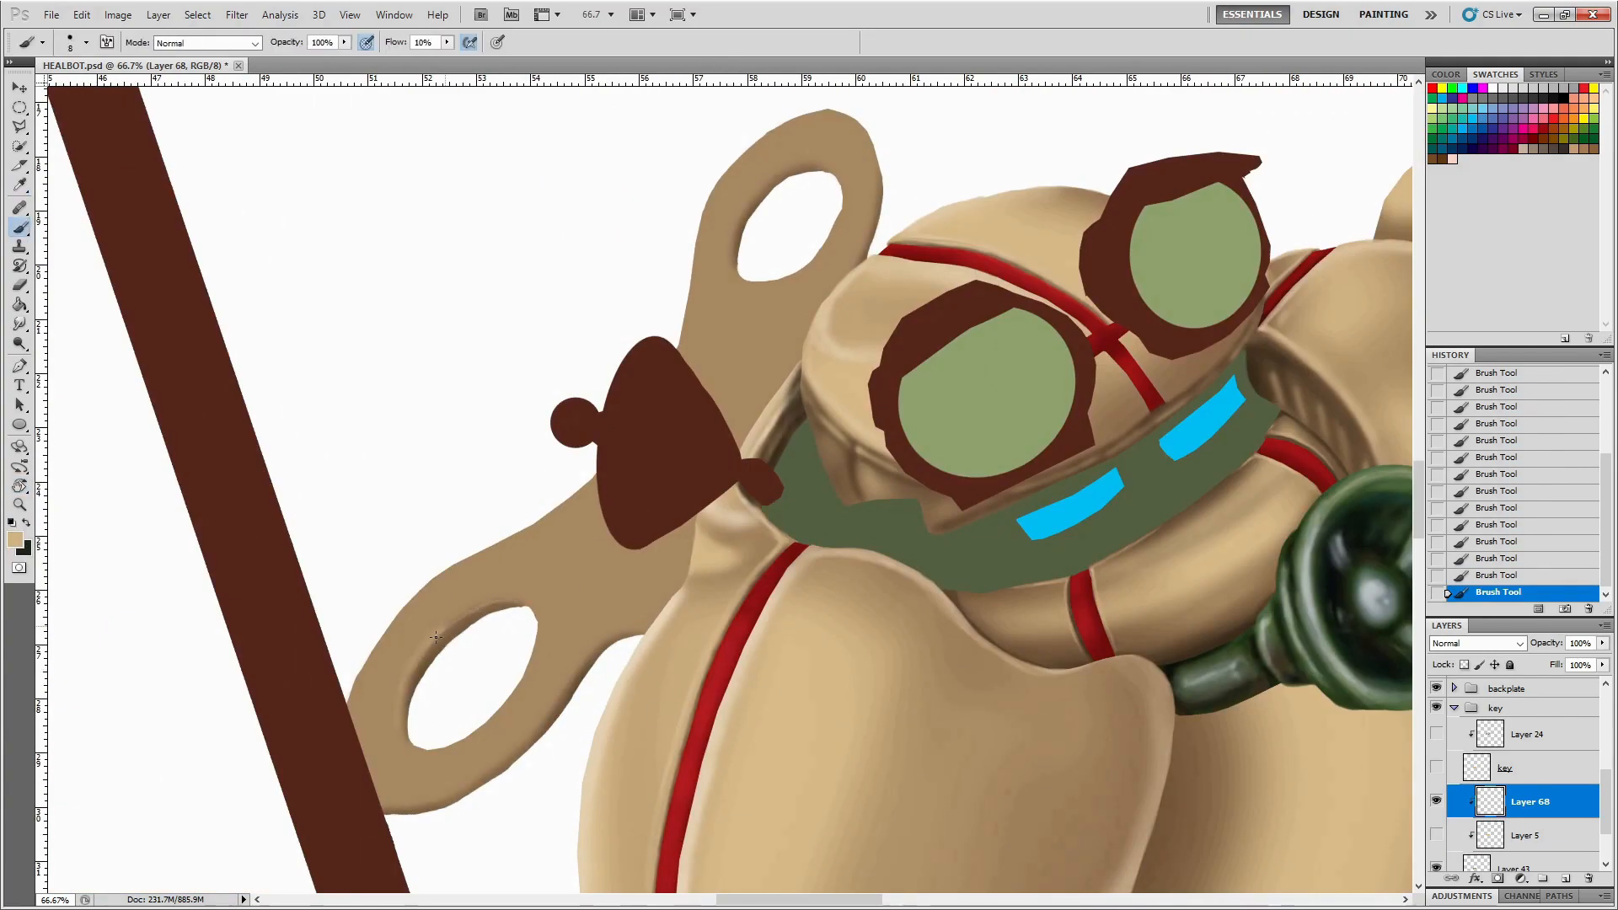
- Brush a vertical shading stroke on the dish stalk and select the next layer
drag(433, 635, 423, 783)
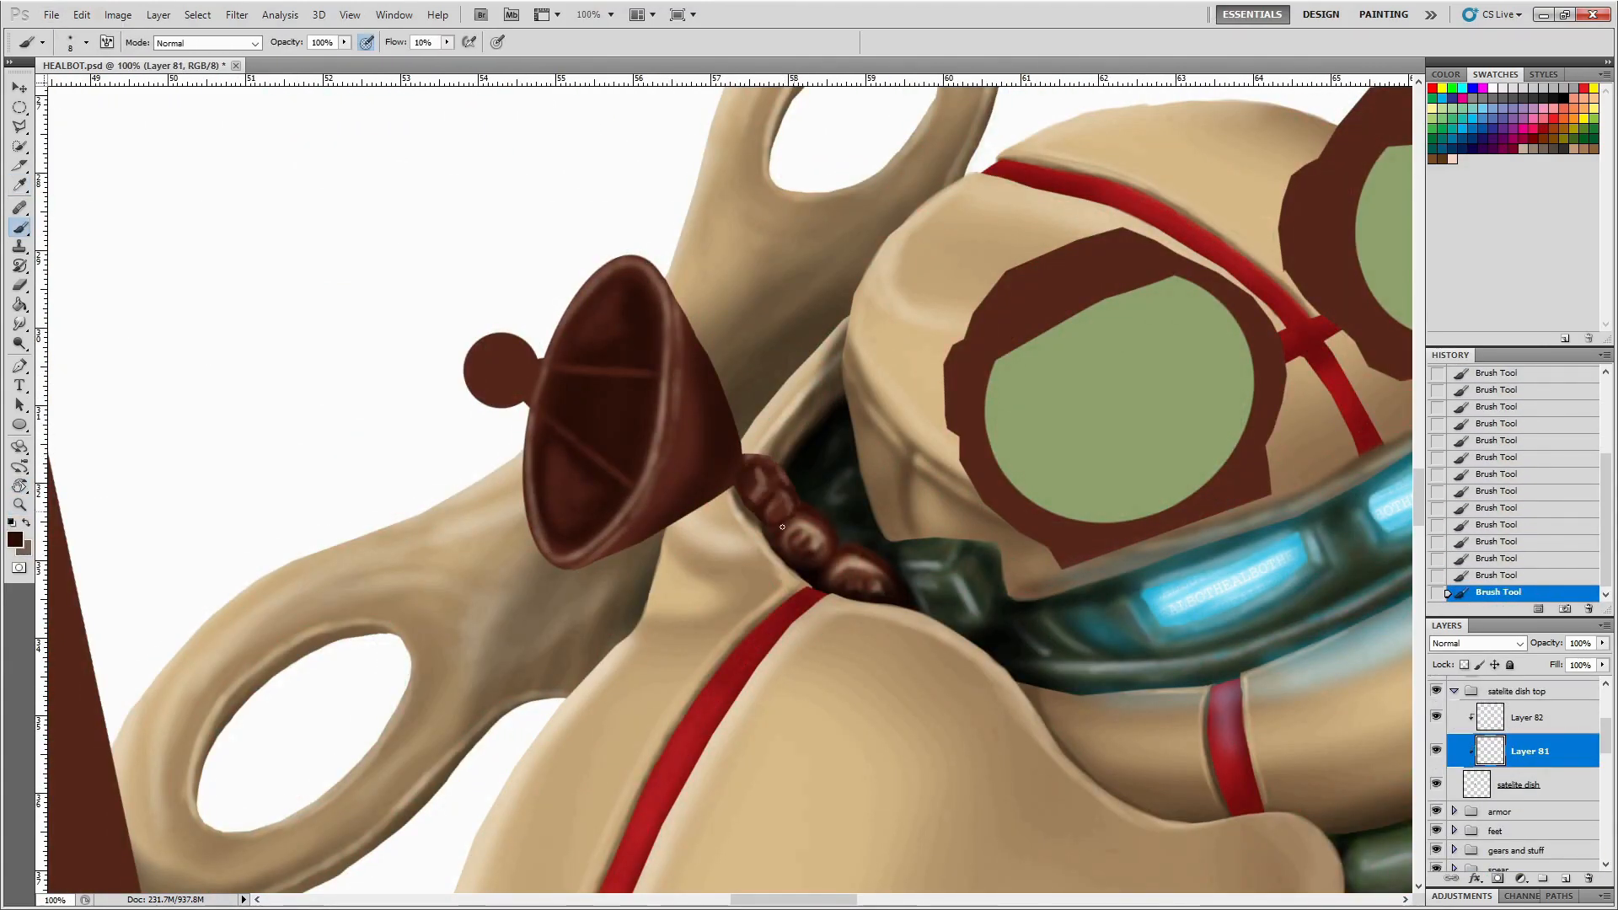
click(1528, 718)
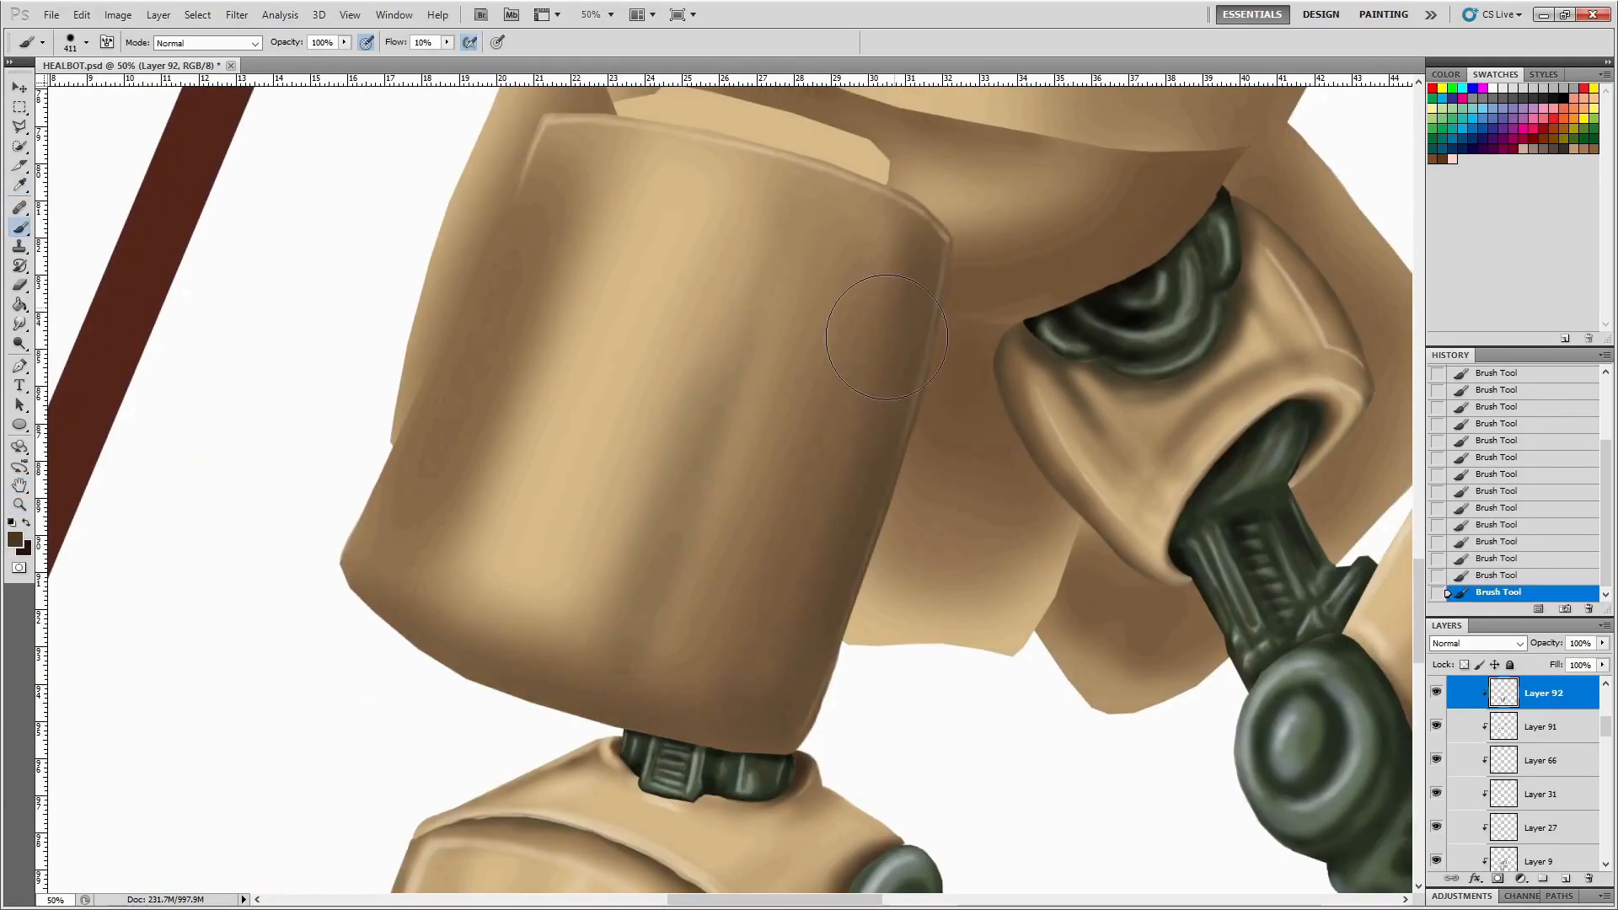
- Adjust a brush option in the options bar while shading the leg armor
click(472, 40)
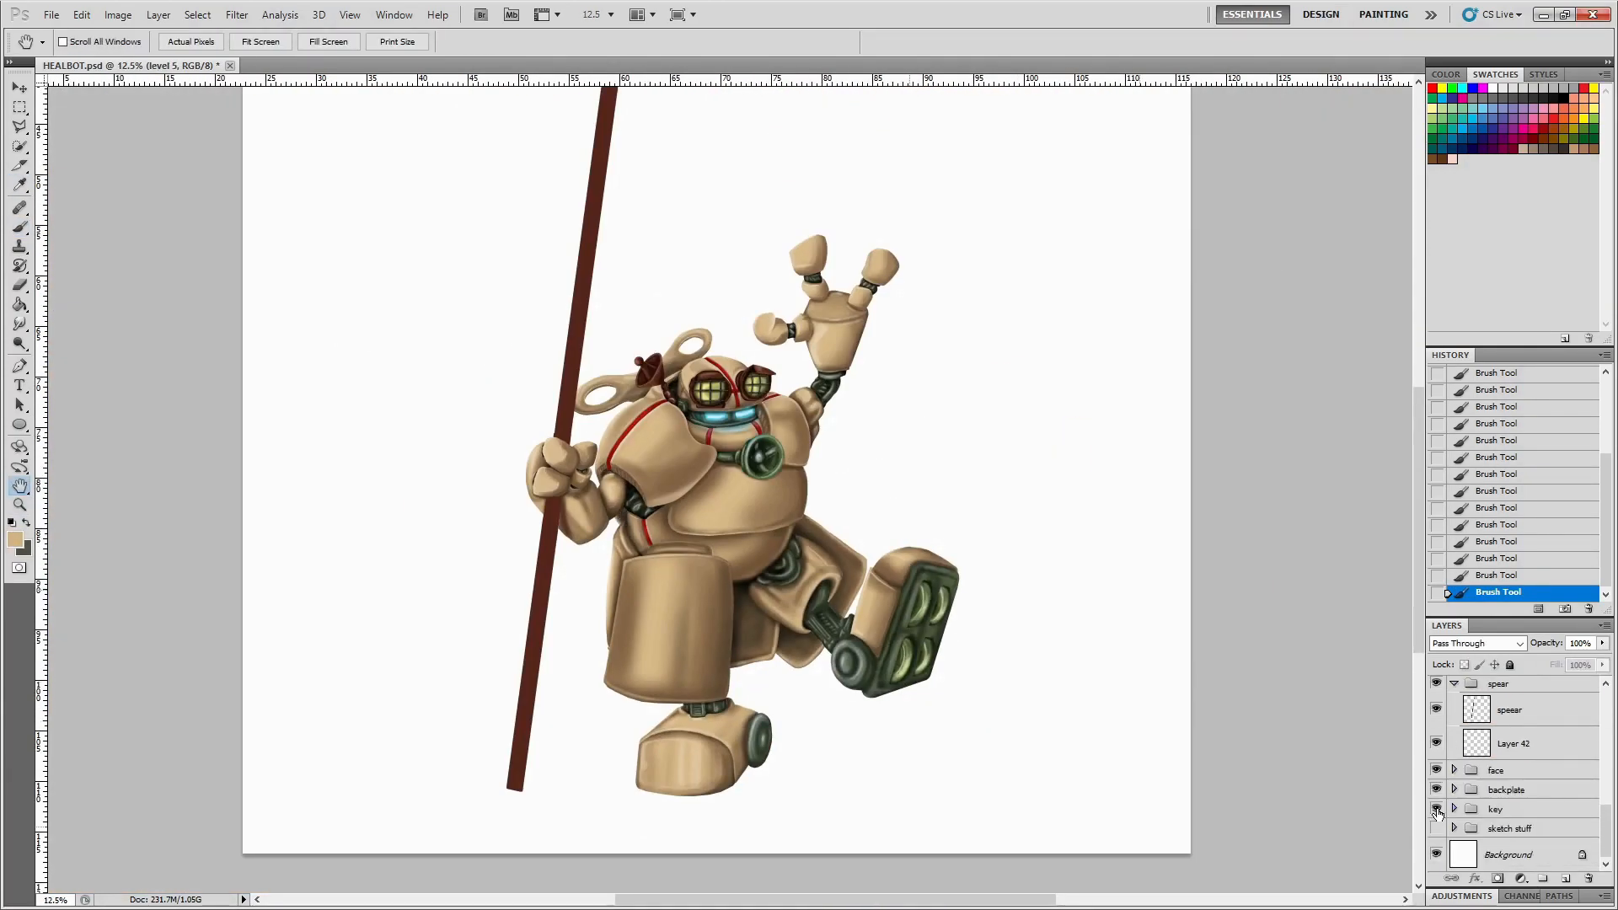
- Switch tools in the toolbar to review the fully shaded robot figure
click(18, 506)
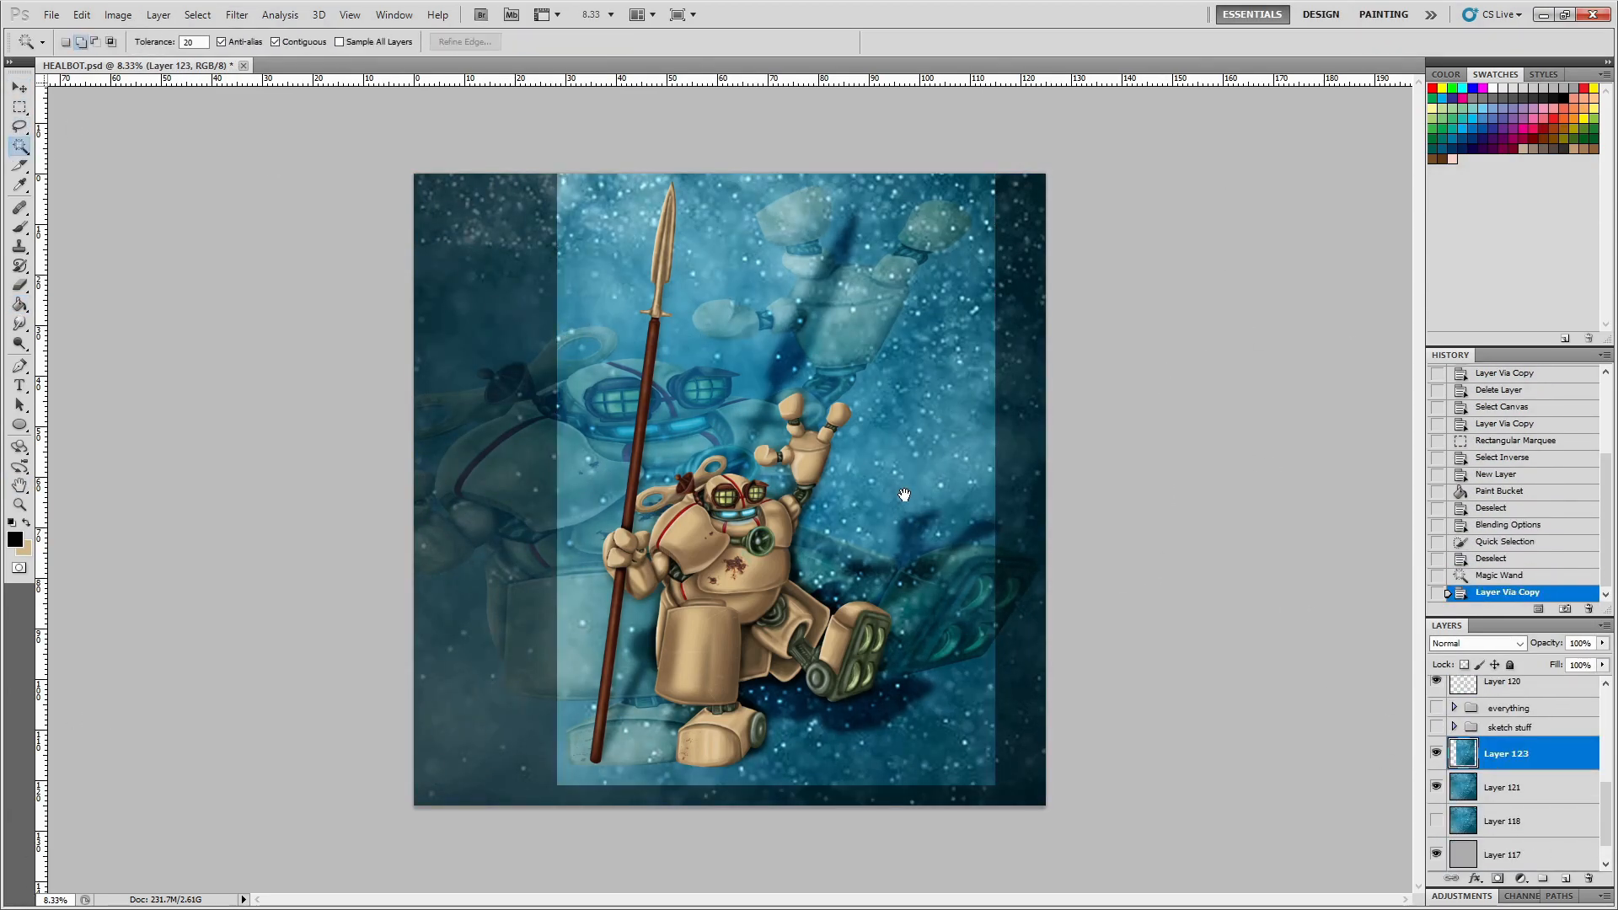
- Cycle the screen mode with F to view the finished robot on the starry backdrop
key(f)
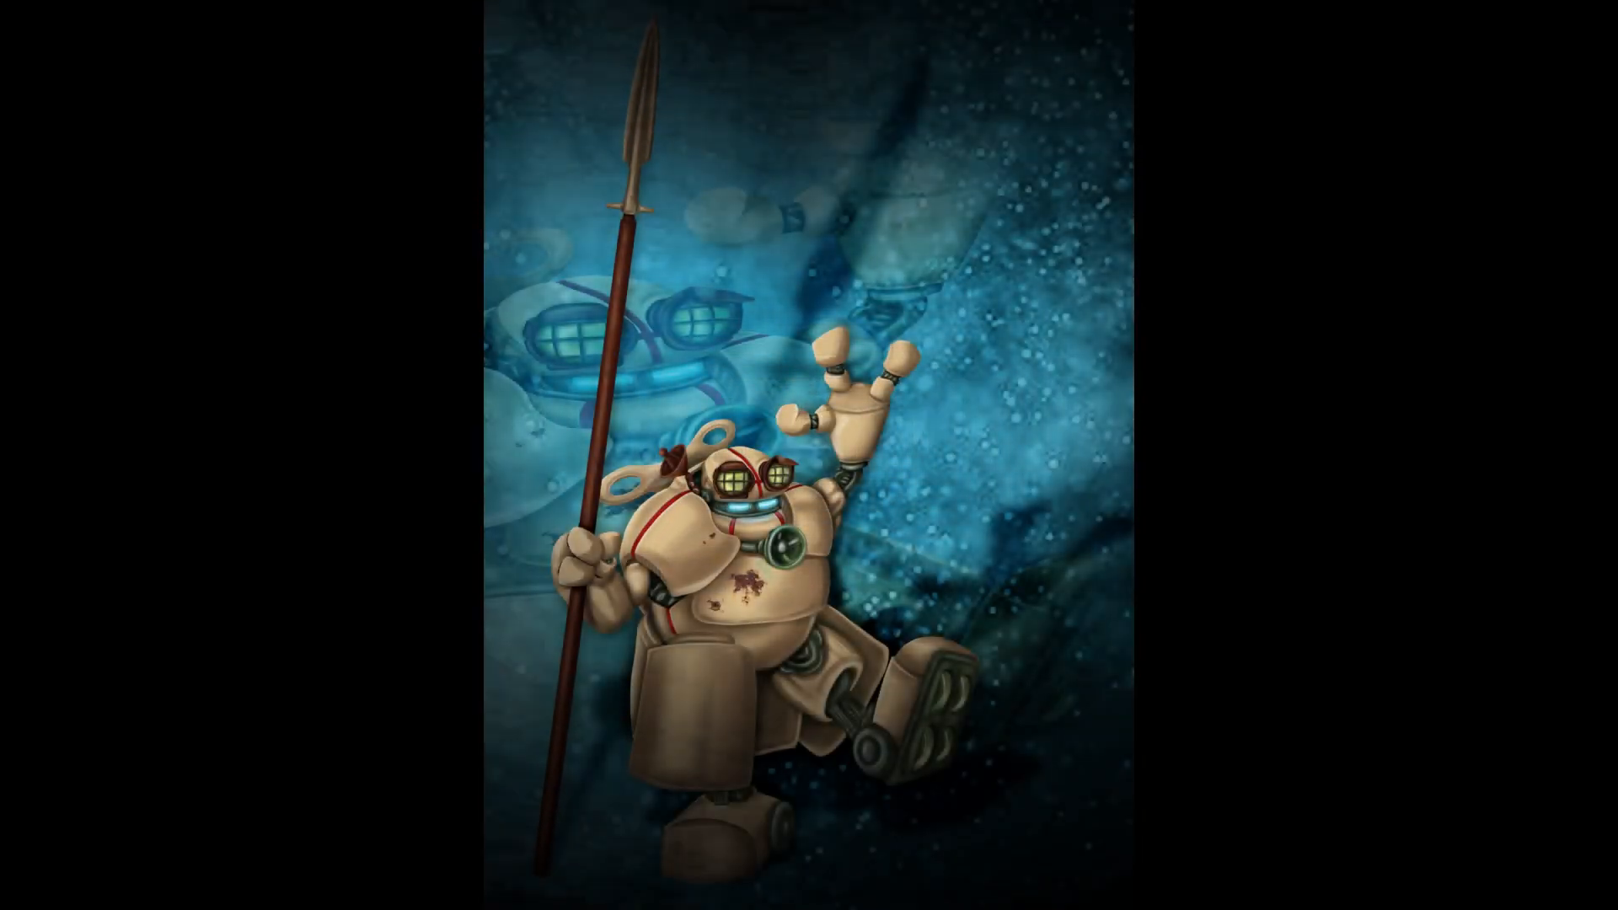